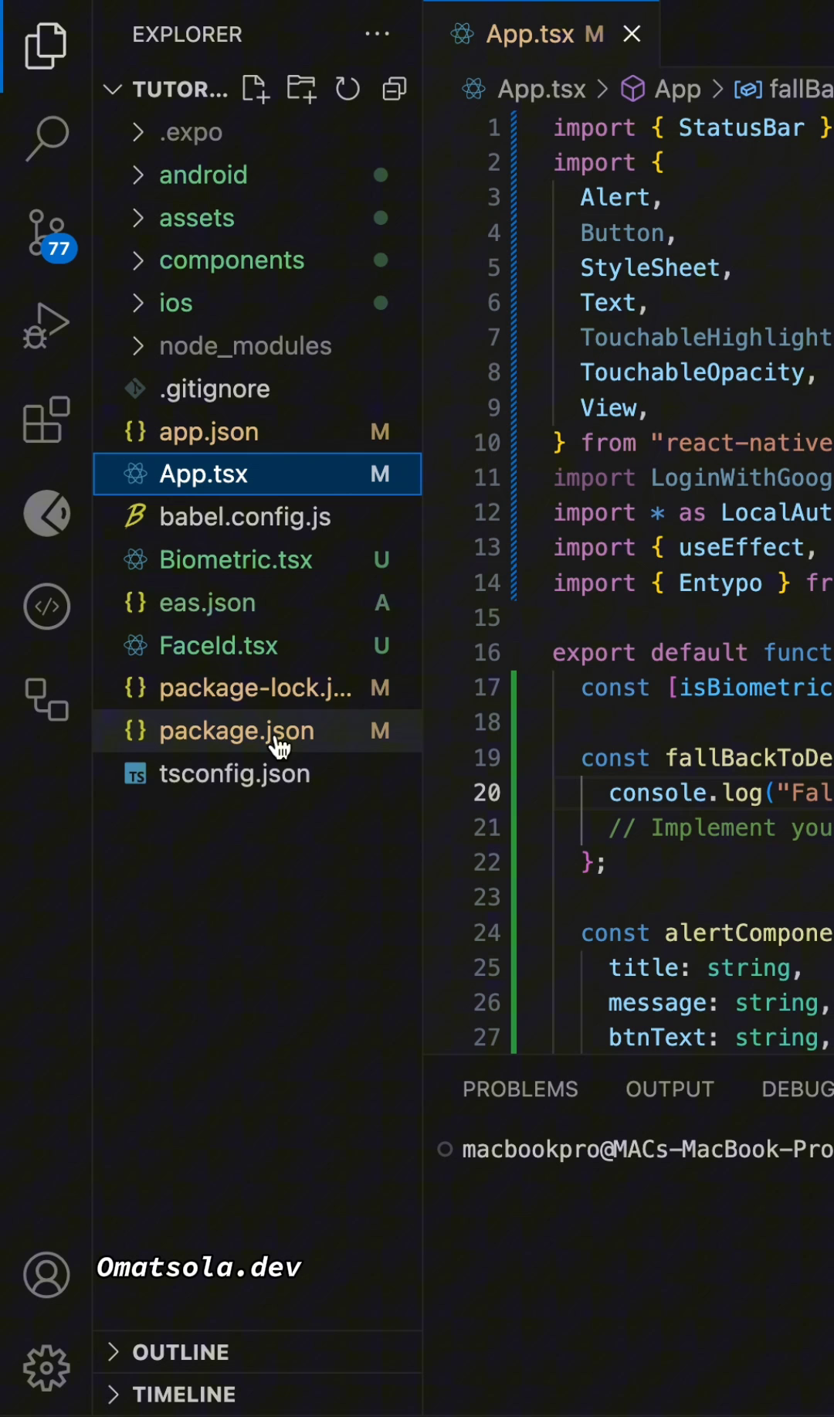
Step: Search the Extensions marketplace for "native ide" to locate React Native IDE
click(45, 424)
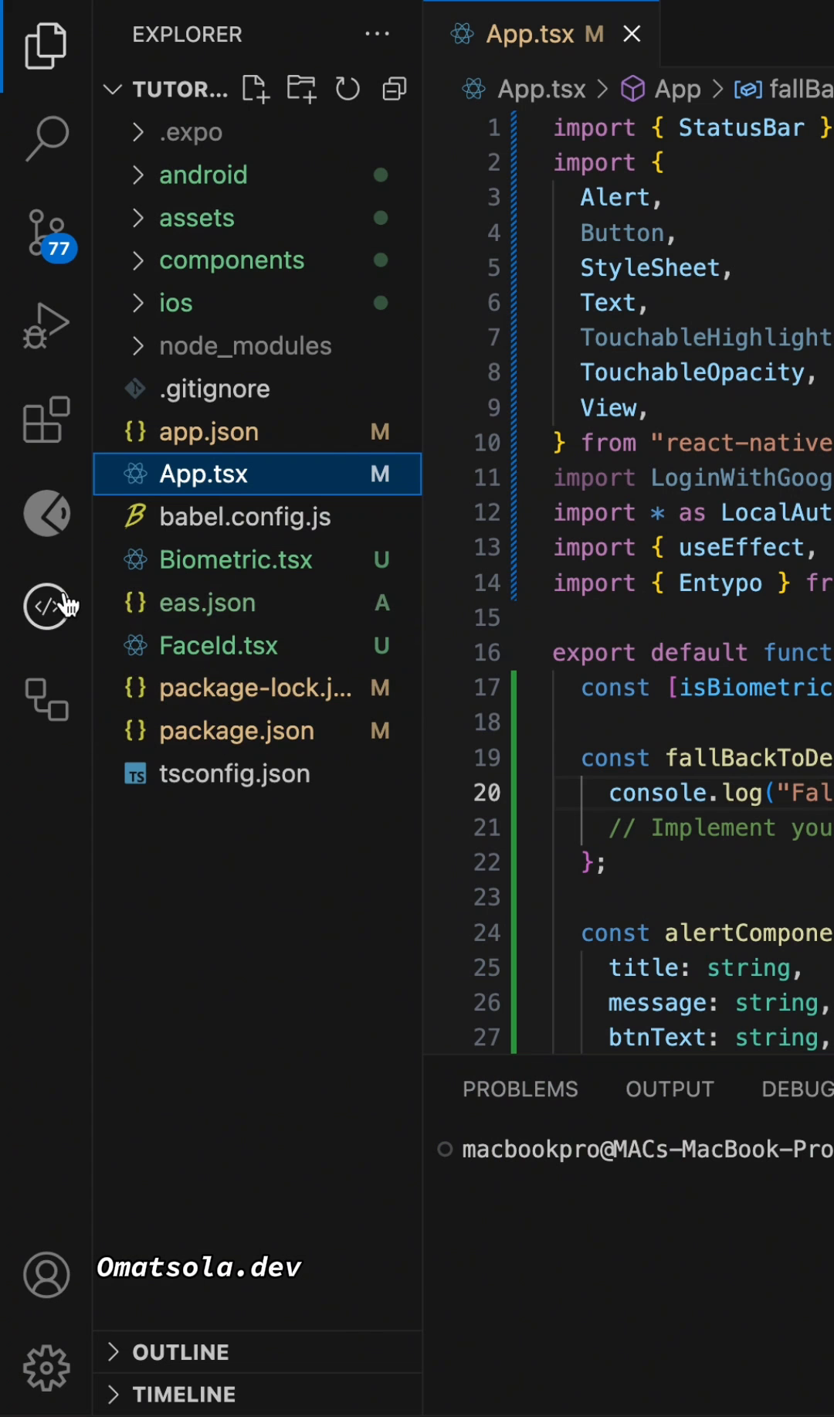
click(44, 419)
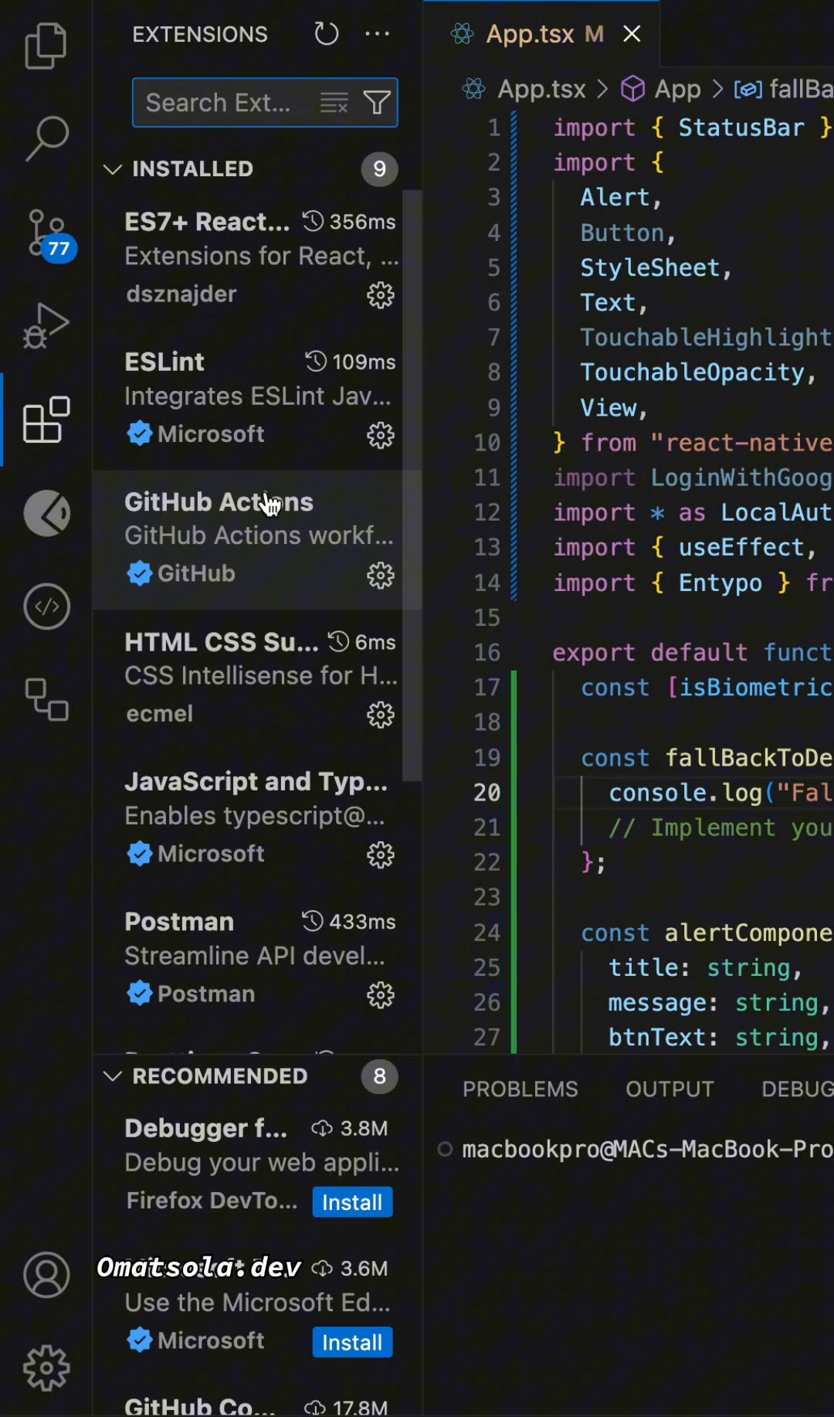
click(245, 102)
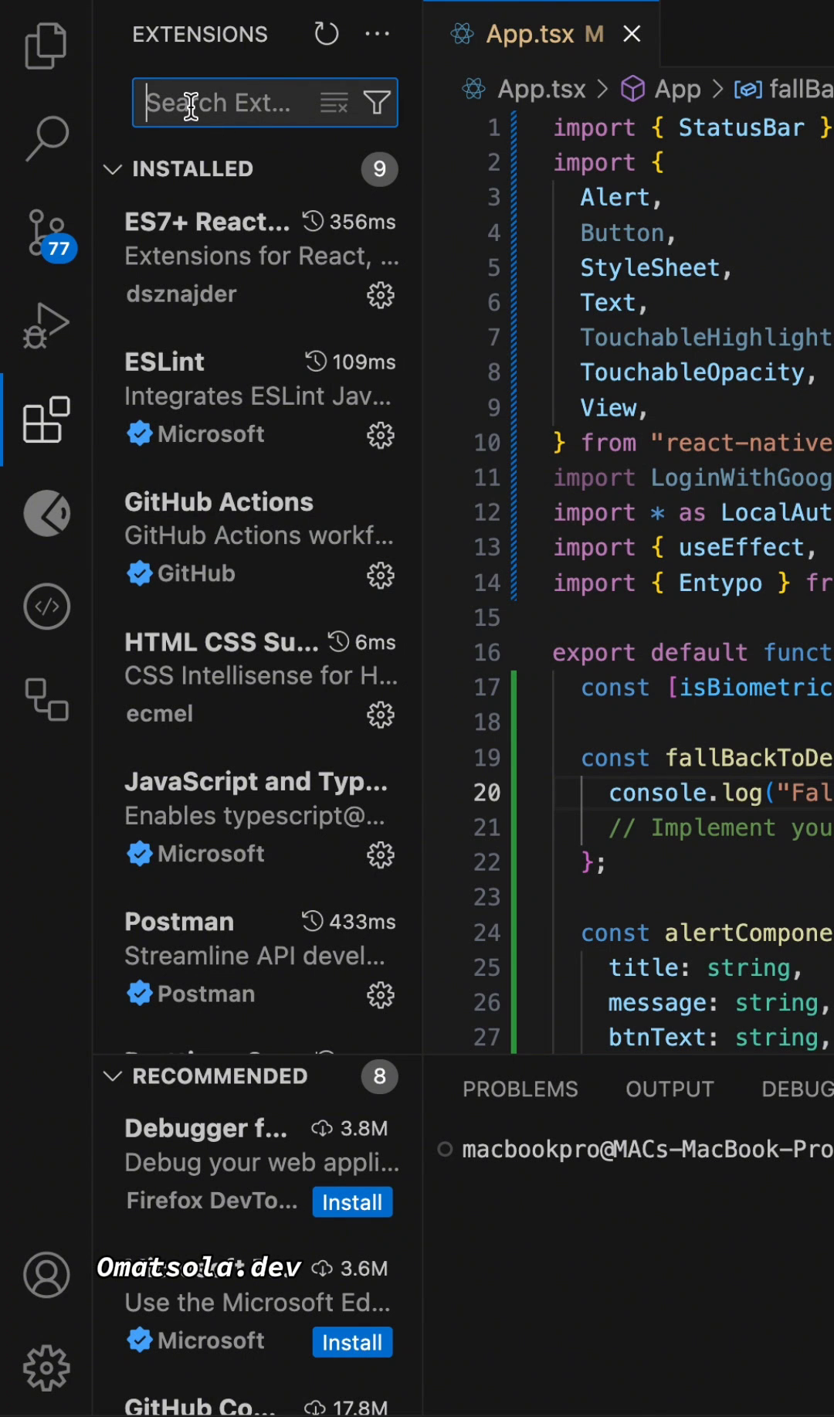
text(react nat)
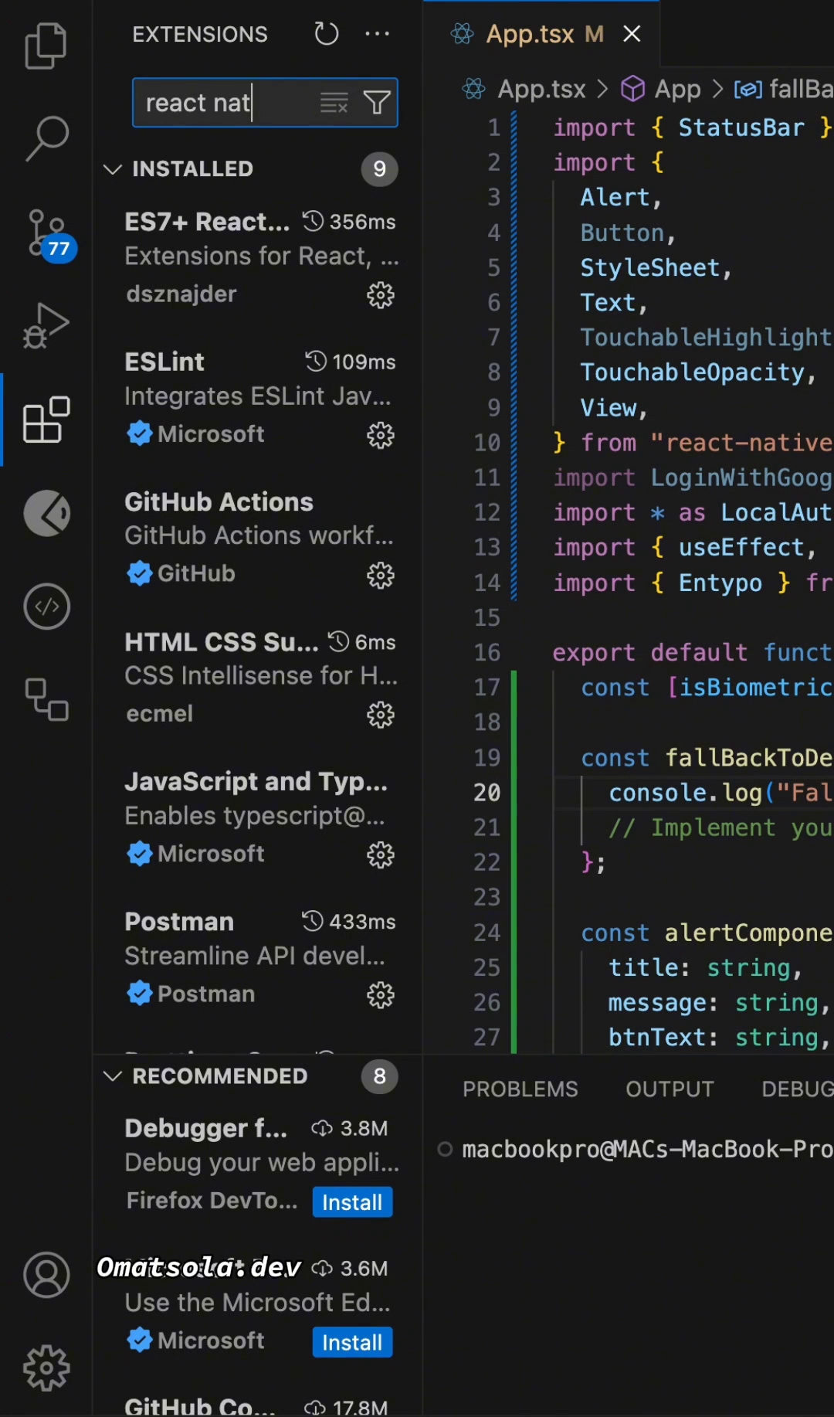
text(native ide)
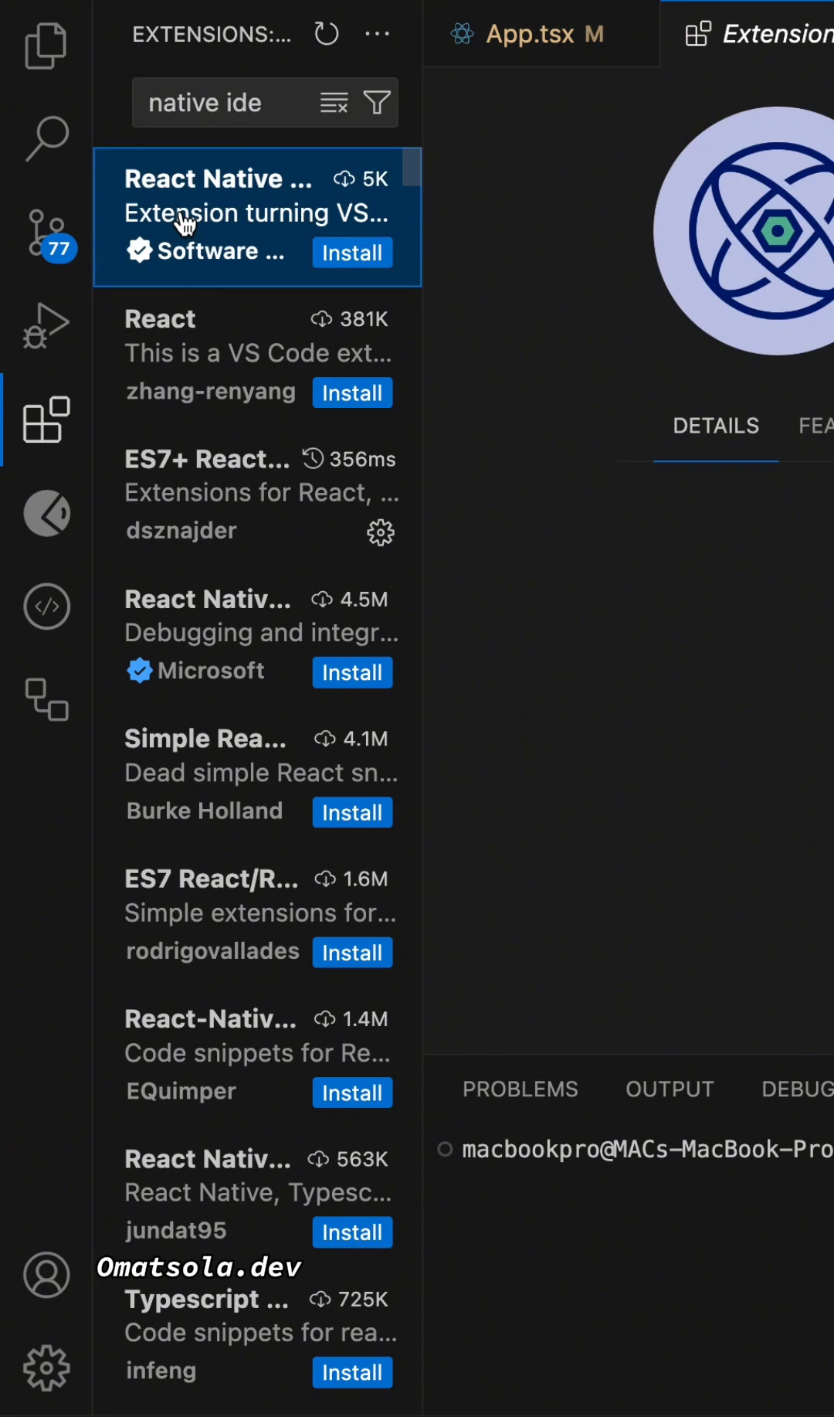
Step: Open the React Native IDE extension page and launch its IDE panel
click(257, 215)
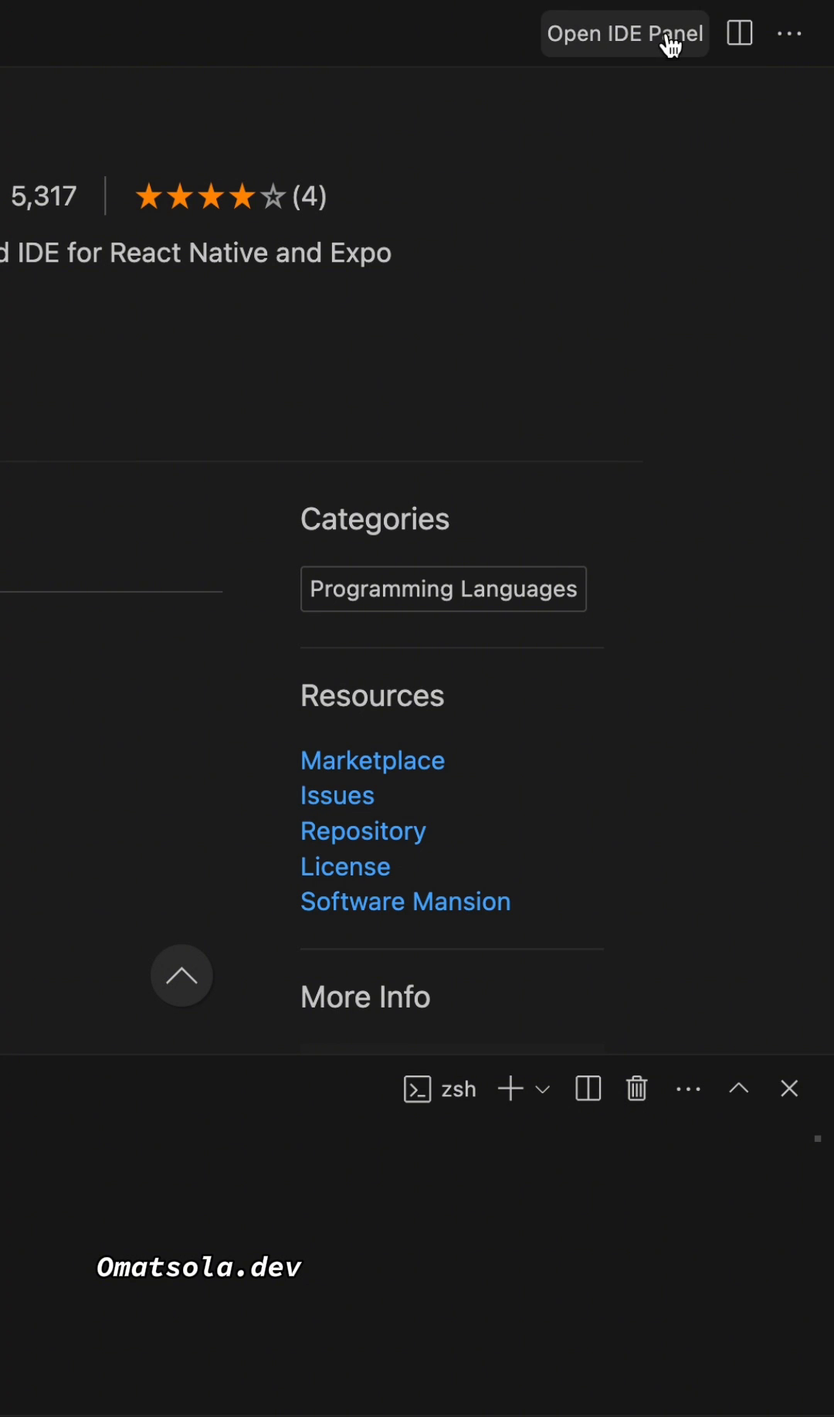
mouse_move(639, 156)
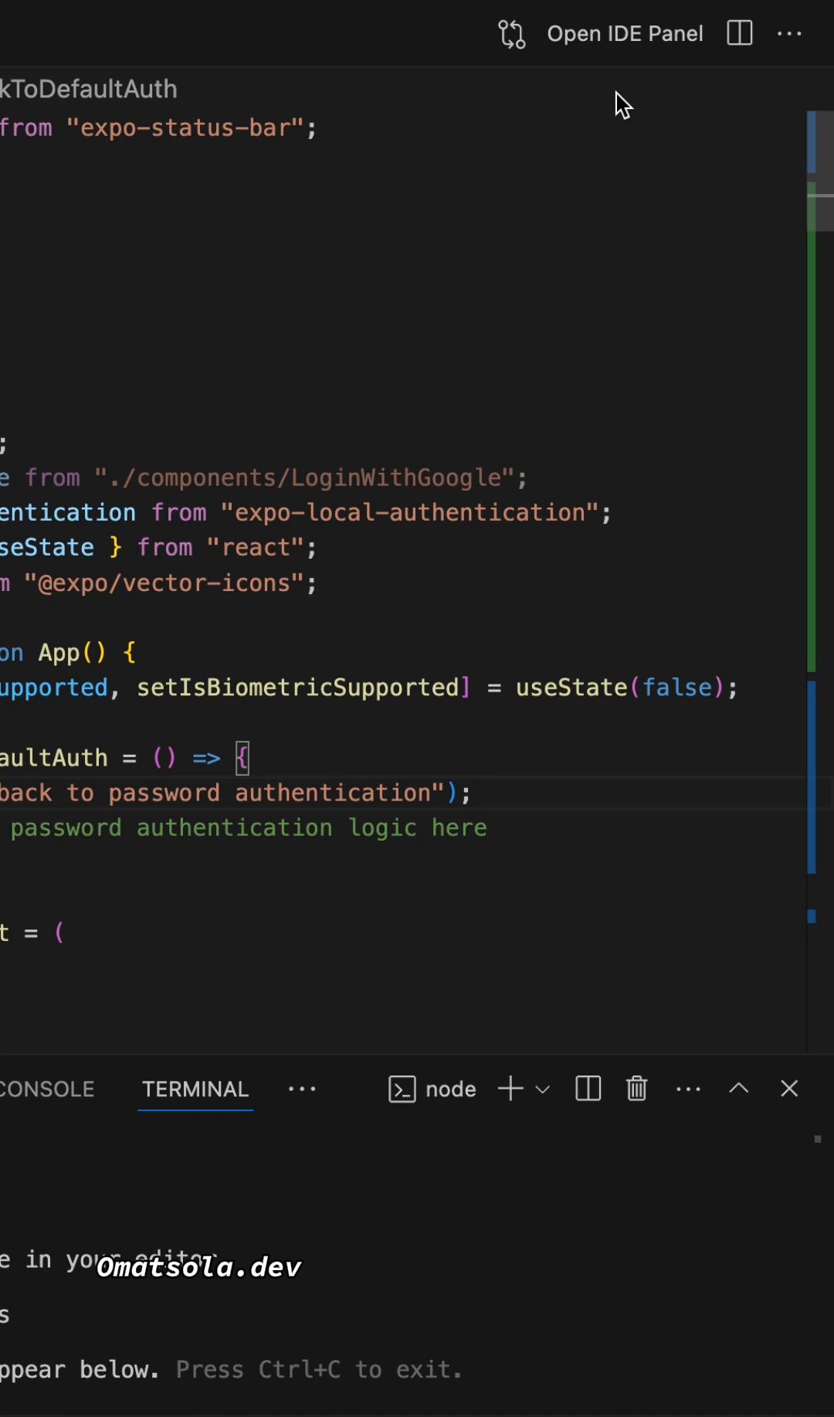
mouse_move(624, 34)
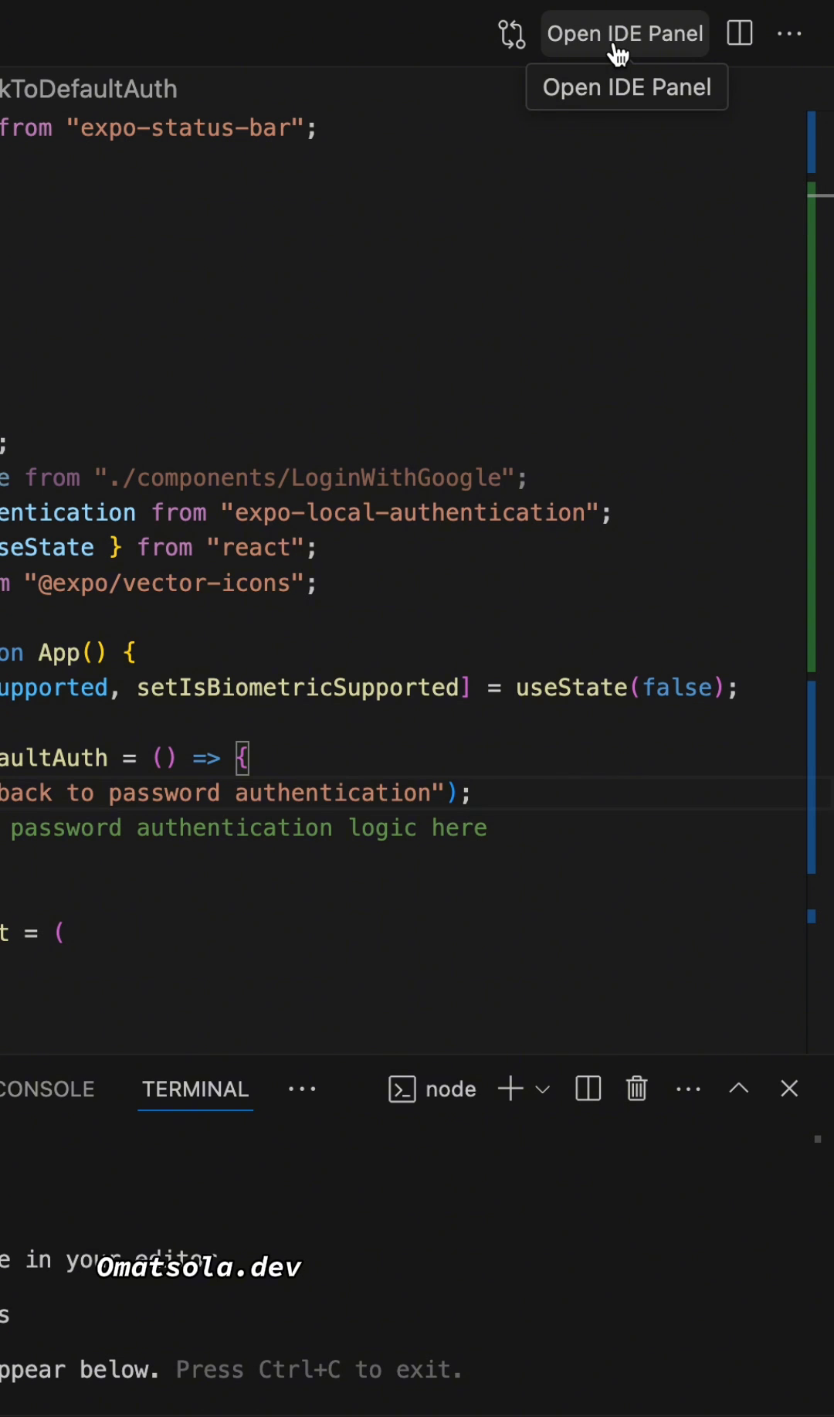
click(624, 34)
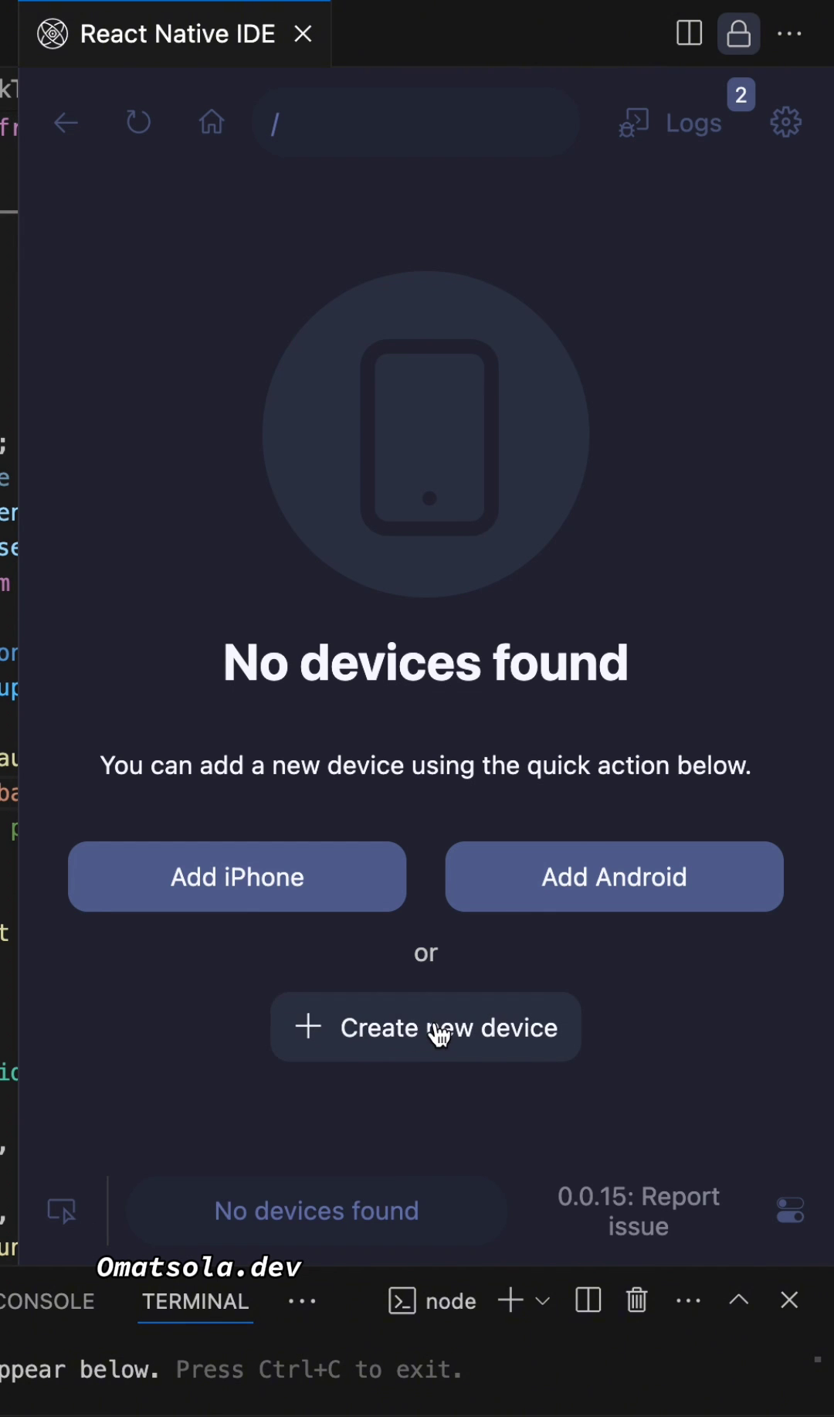
Step: Create a new simulator device: iPhone 15 Pro with the iOS 17.2 system image
click(425, 1026)
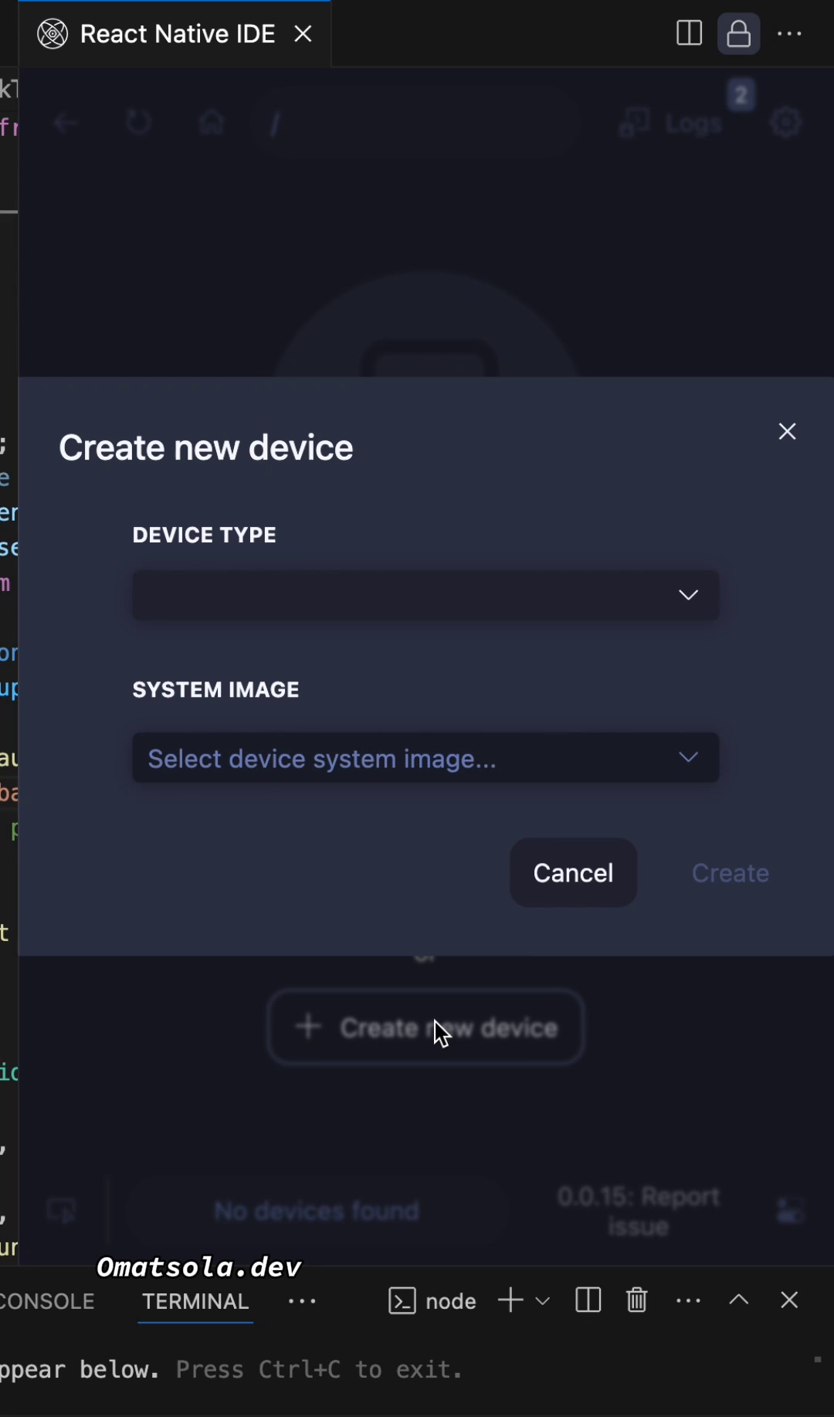
mouse_move(364, 966)
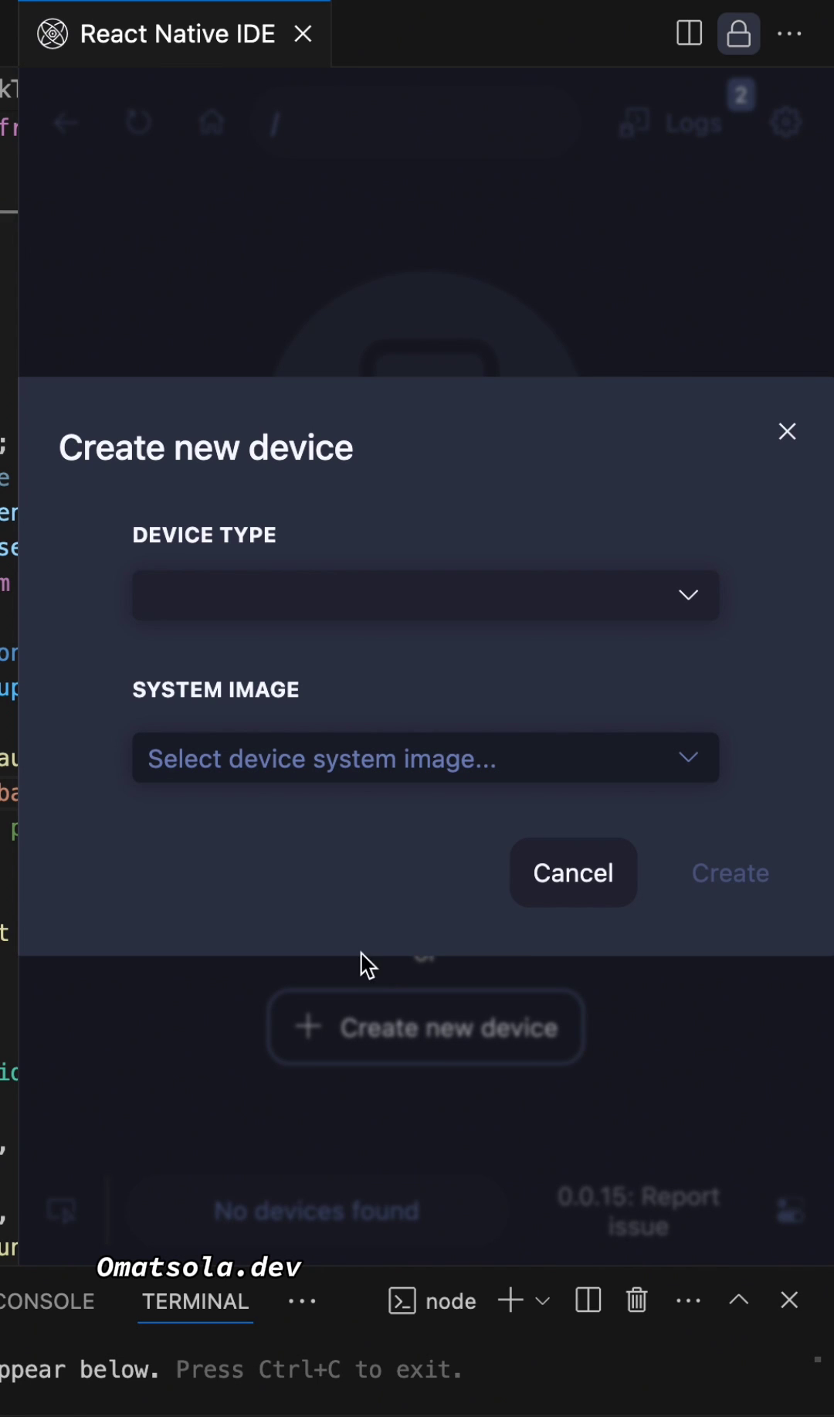
mouse_move(297, 640)
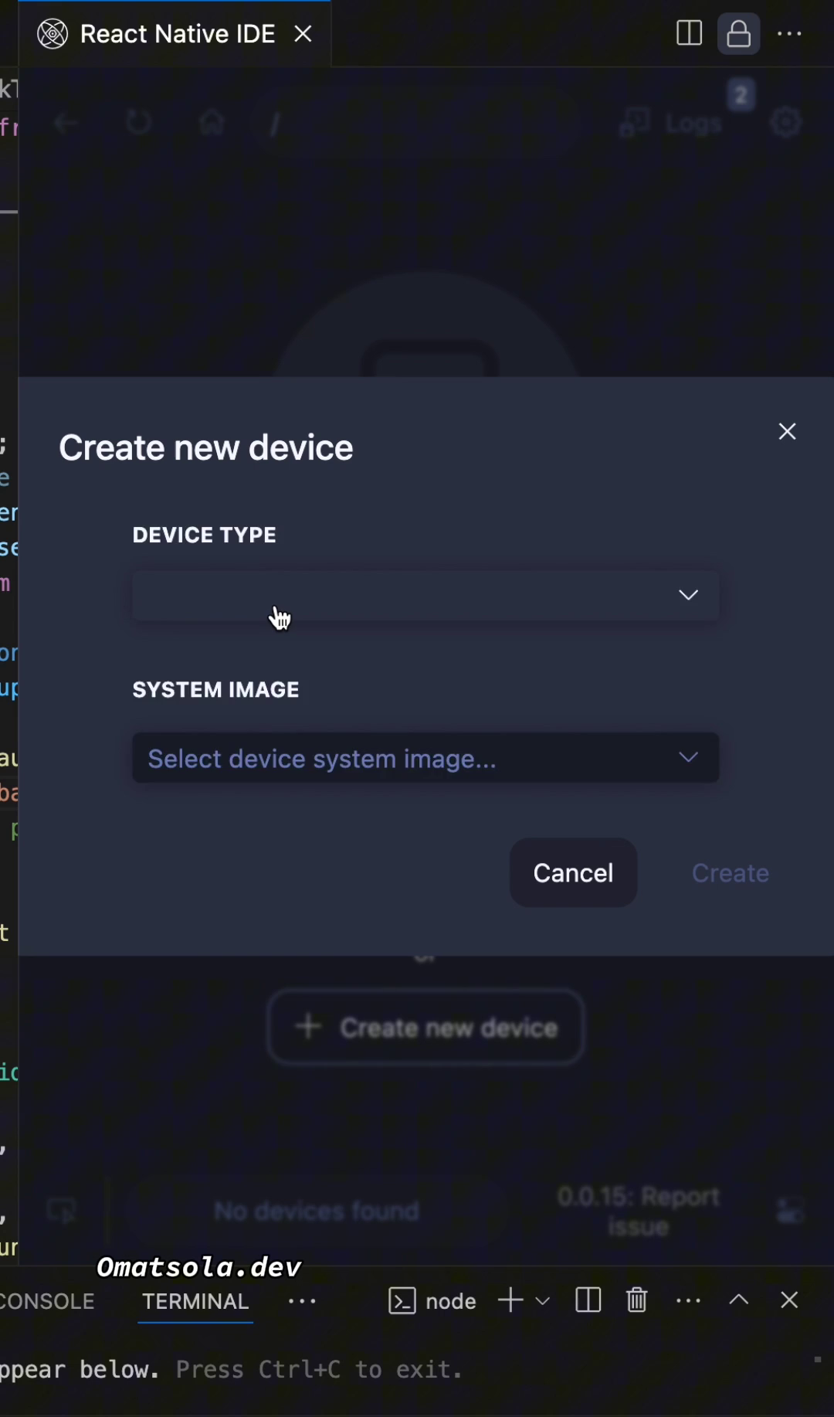
click(425, 595)
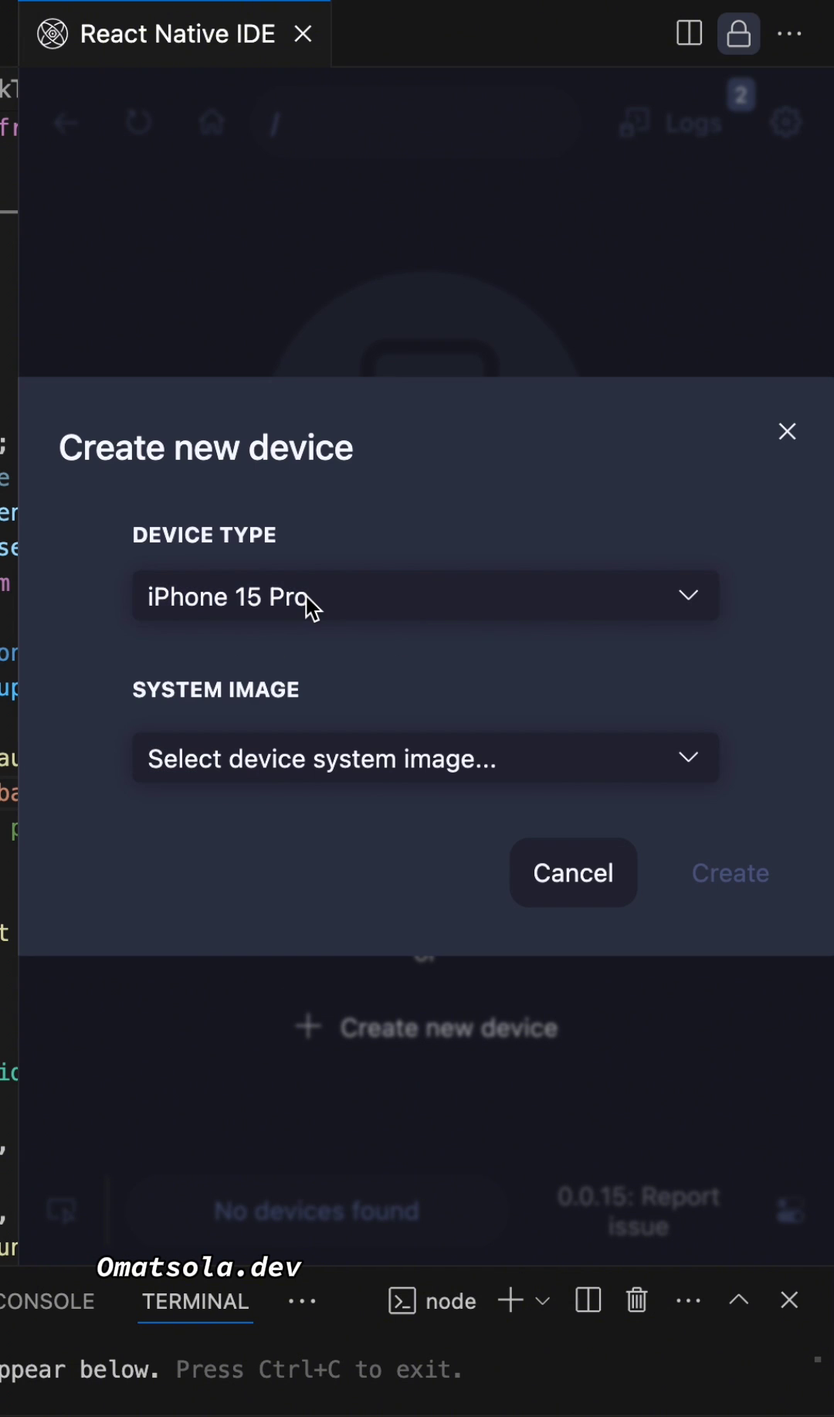
click(423, 759)
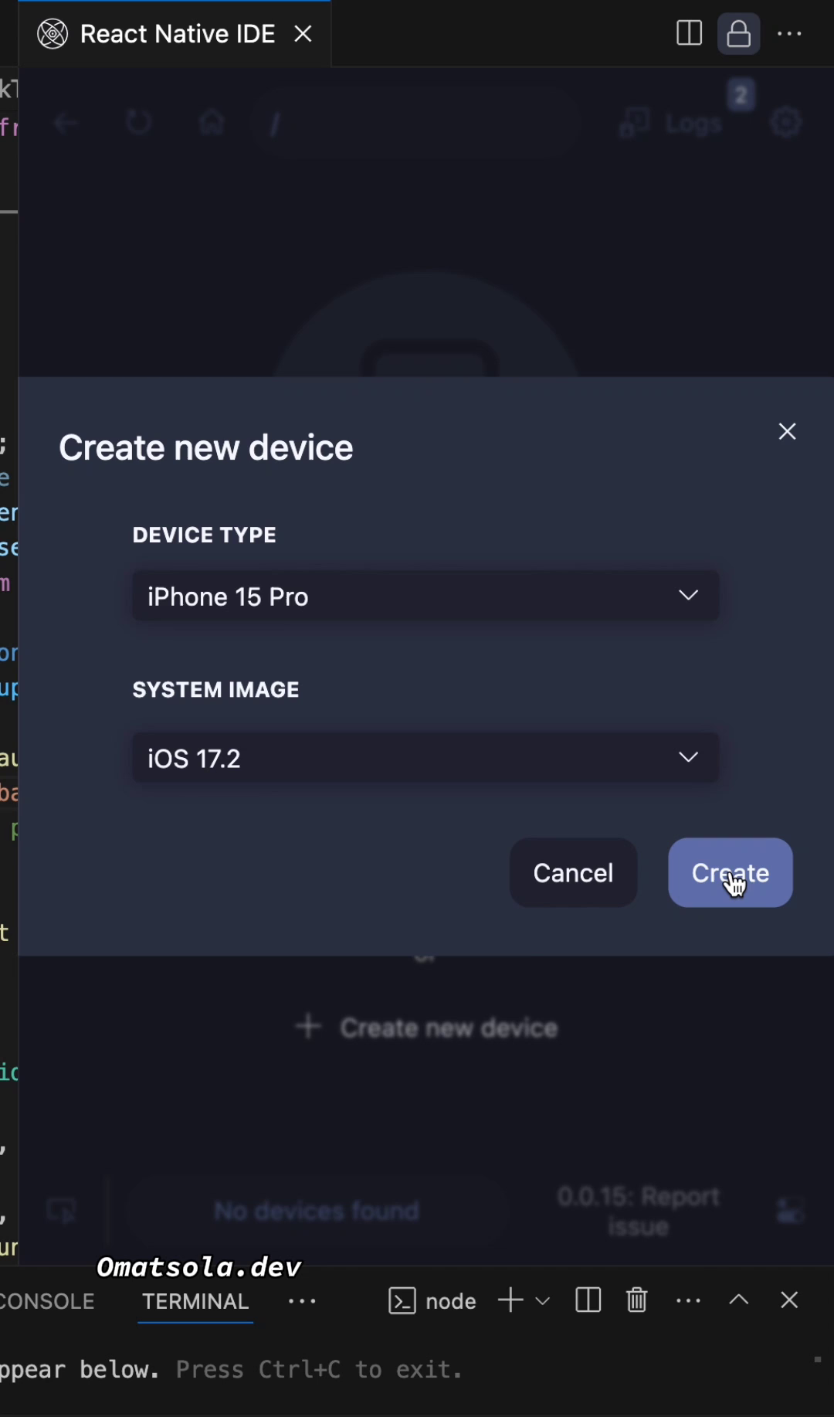
click(729, 873)
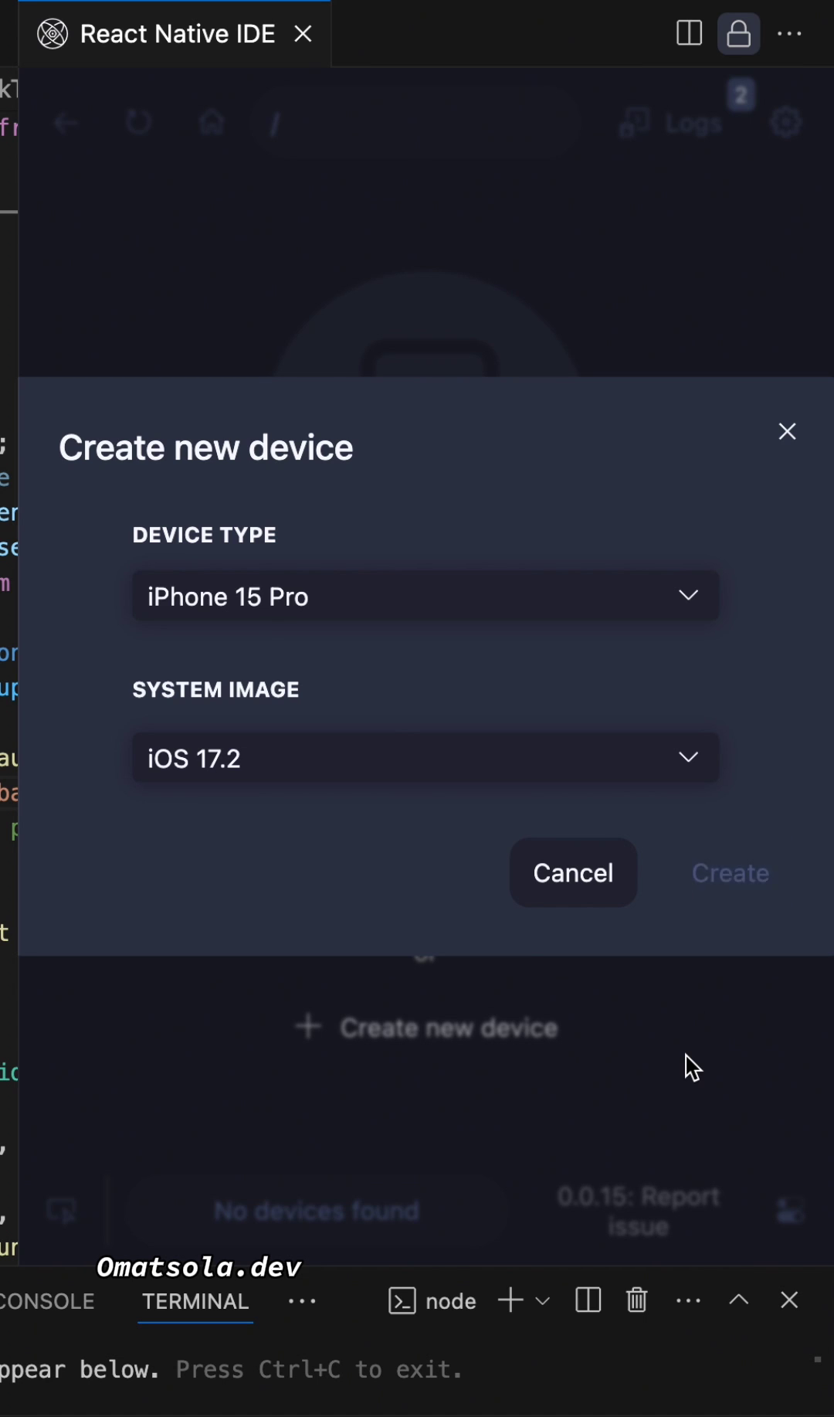
click(729, 871)
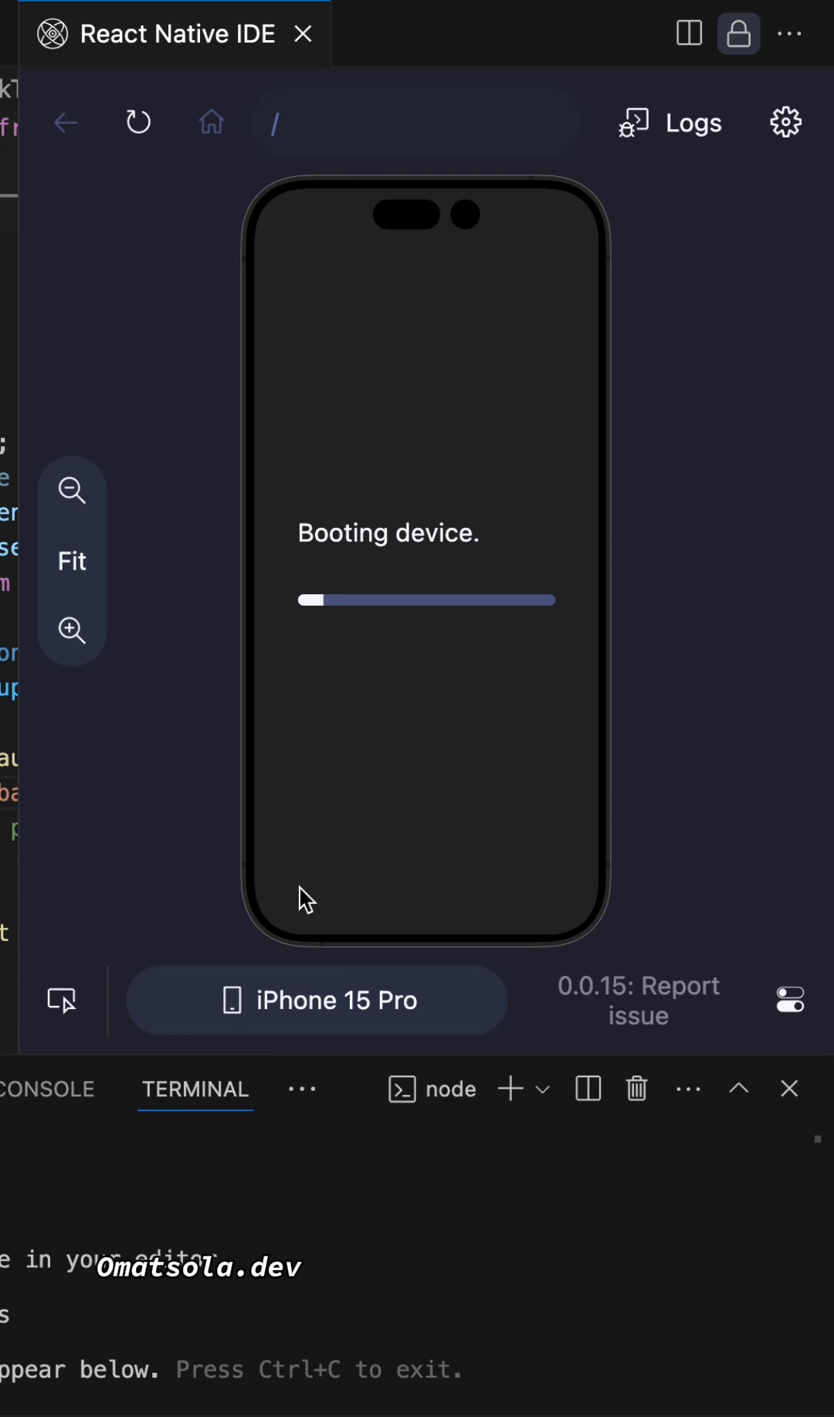
mouse_move(633, 1077)
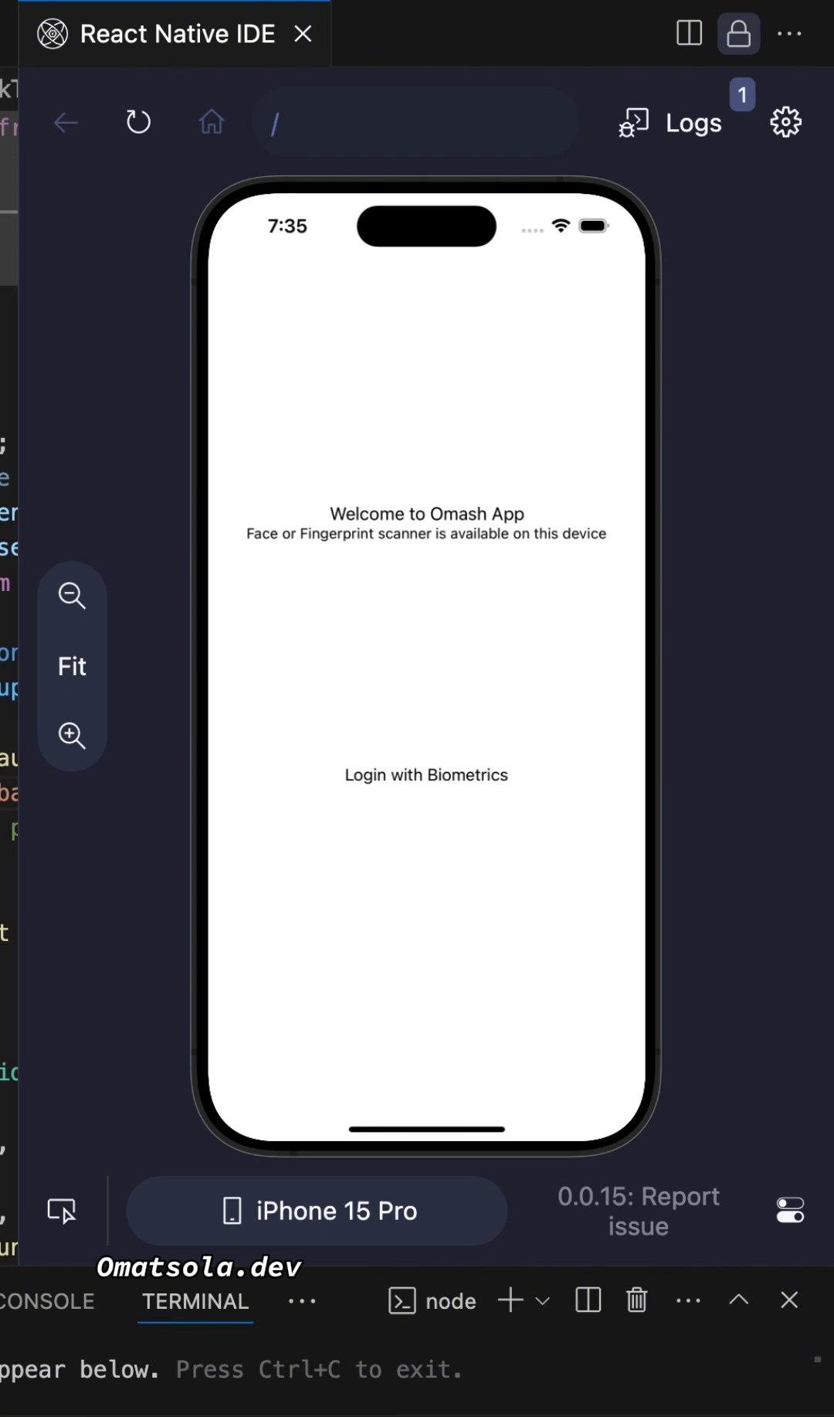
Step: Wait for the iPhone 15 Pro simulator to boot and show the app's welcome screen
click(137, 122)
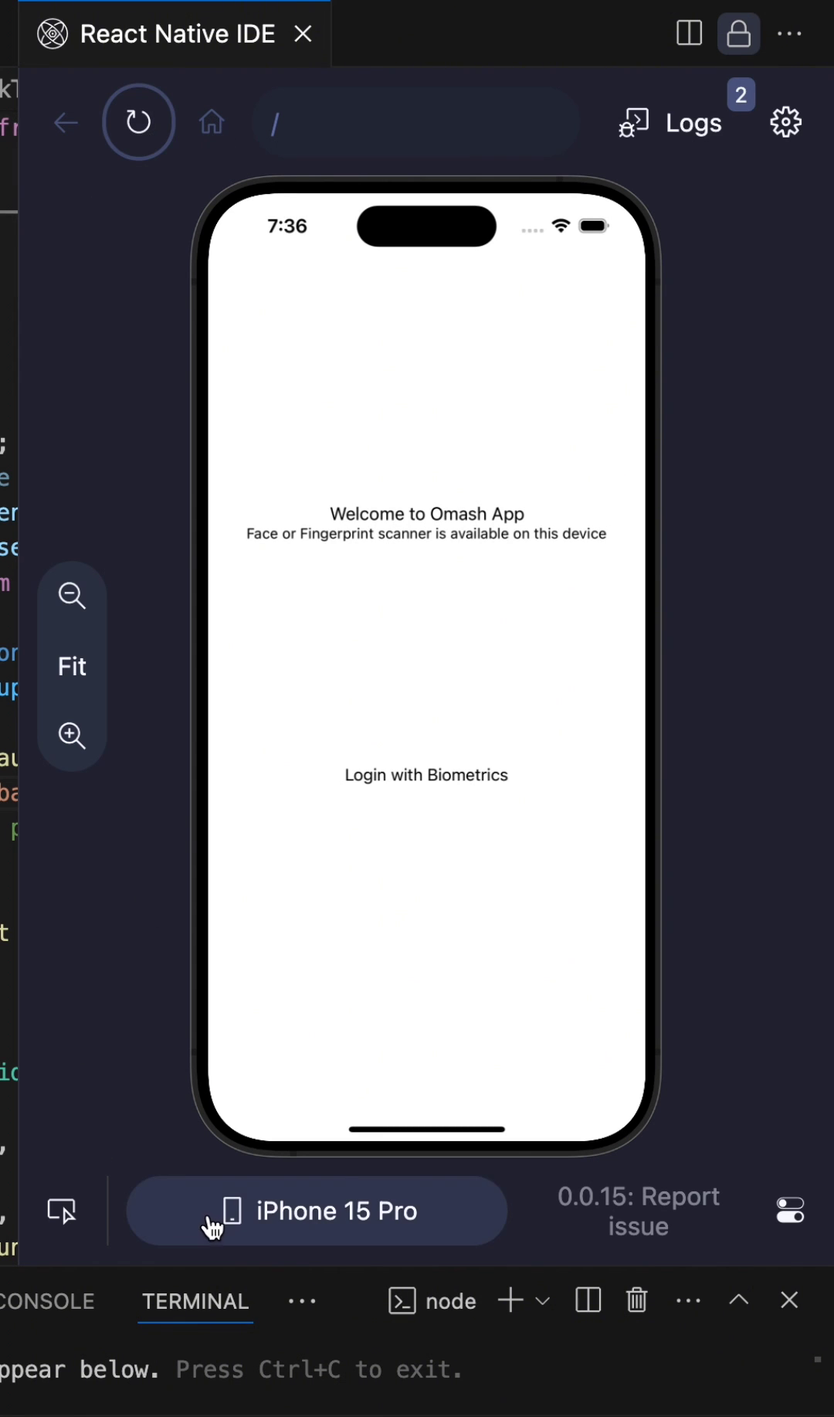